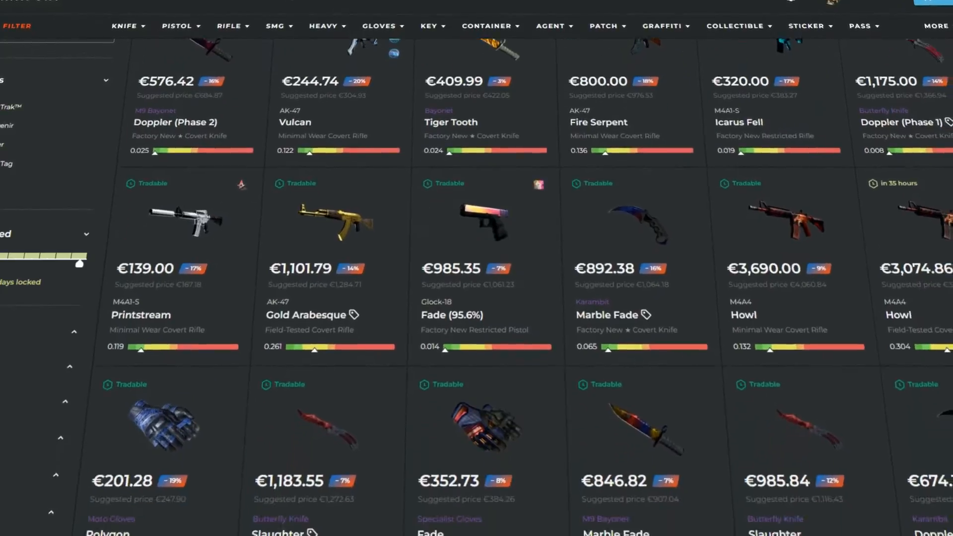
- Bring up the CS:GO settings menu on the Audio page
scroll(down, 3)
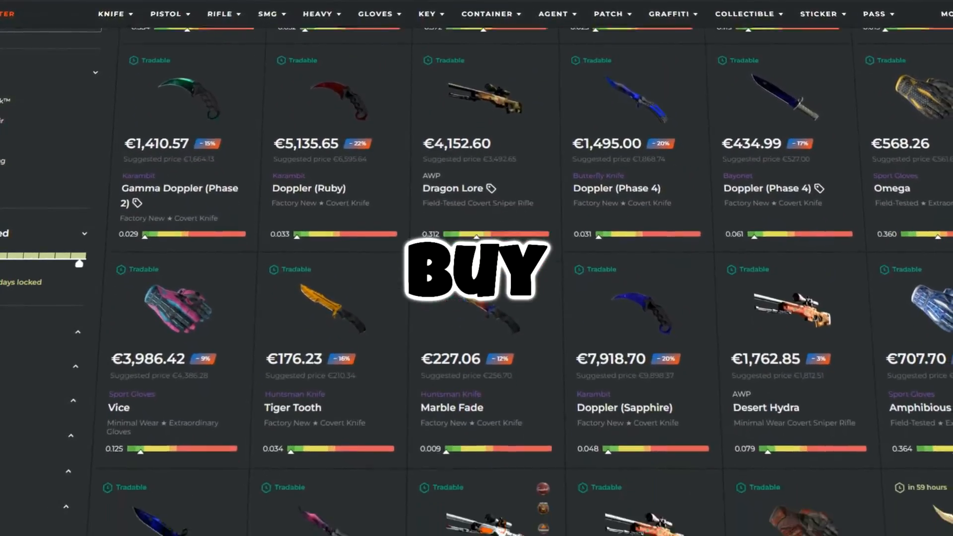
scroll(down, 3)
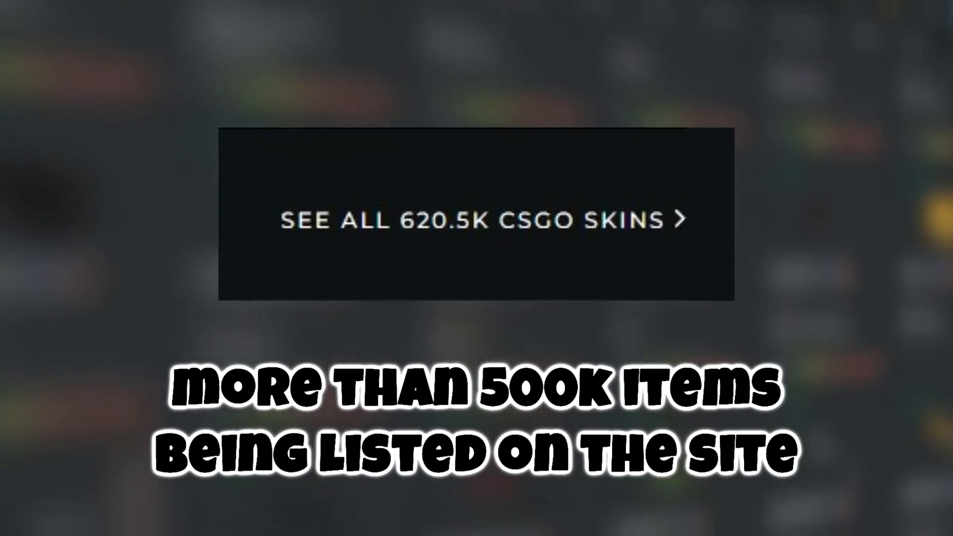
click(474, 221)
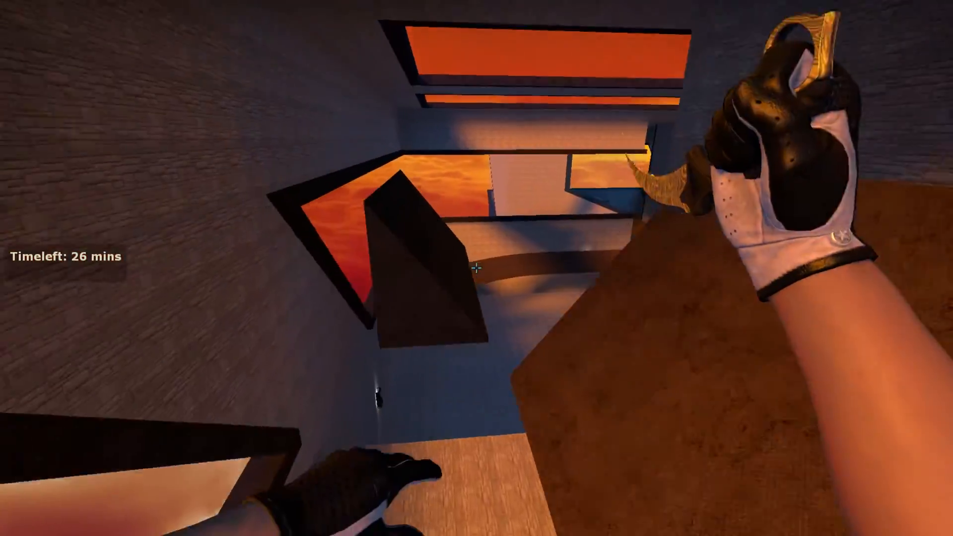
mouse_move(476, 268)
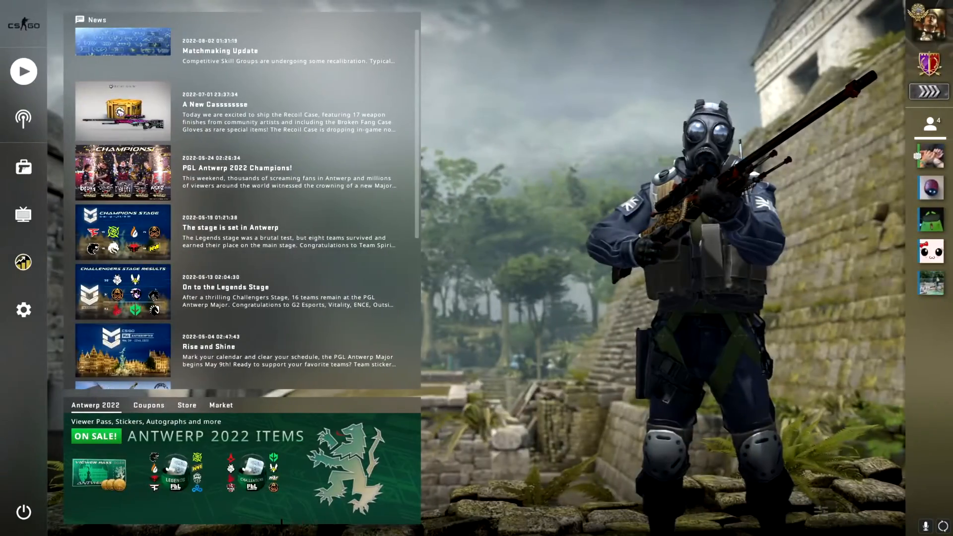
mouse_move(24, 310)
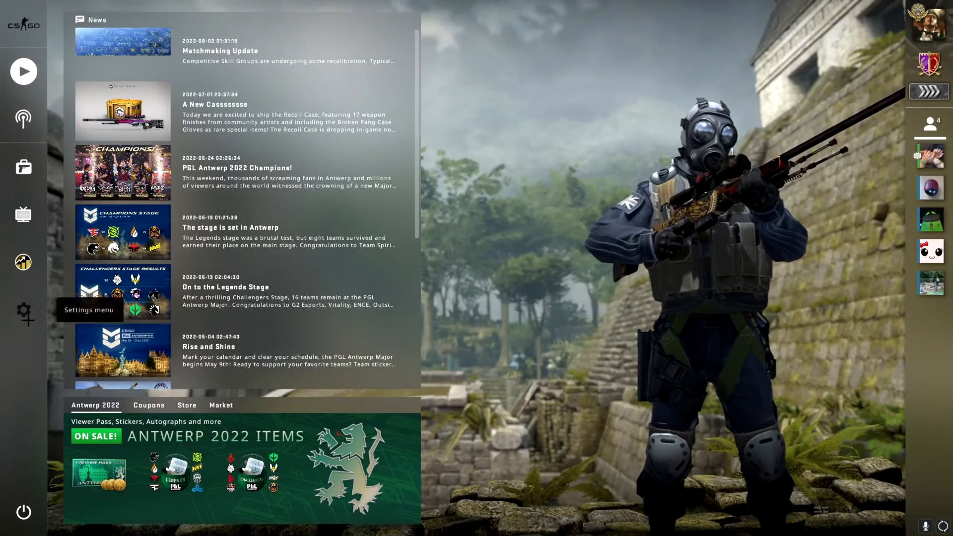
click(23, 309)
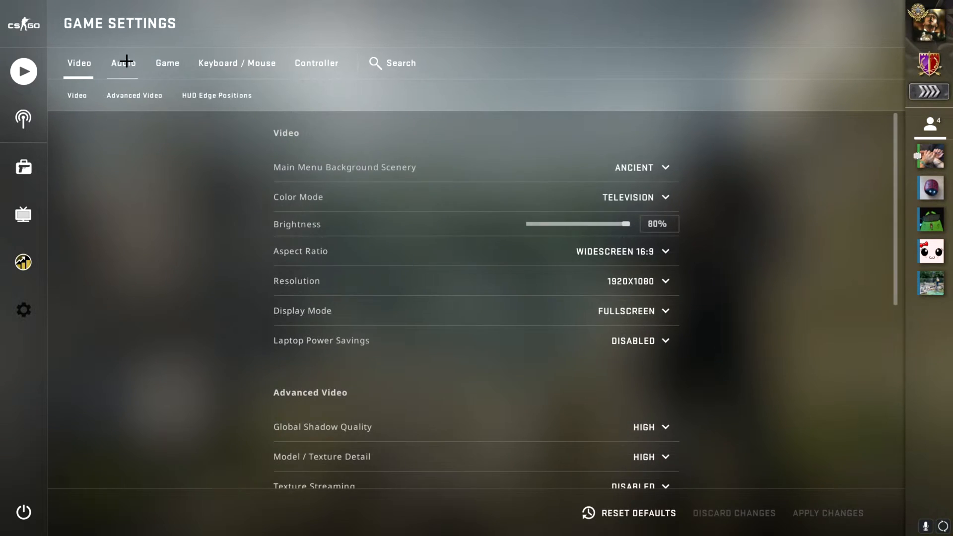
click(123, 62)
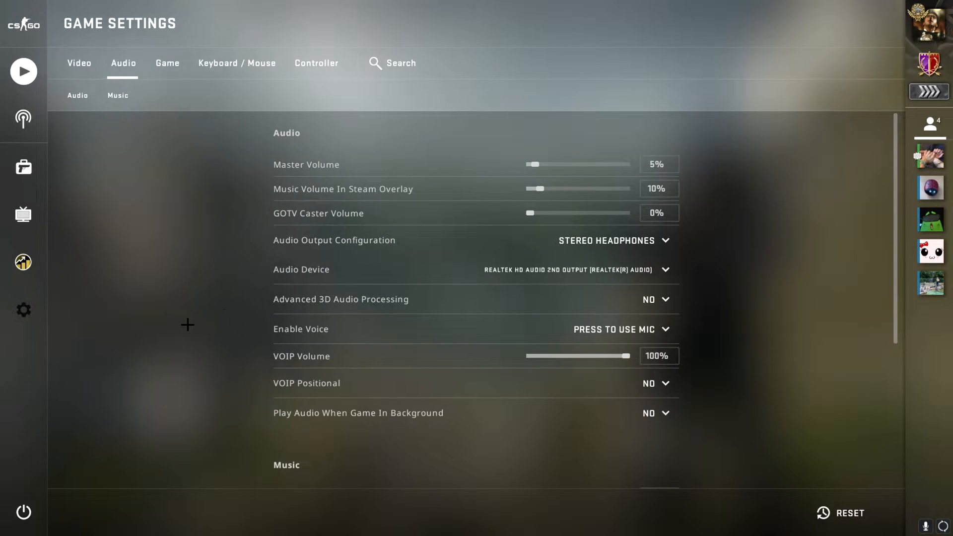
mouse_move(637, 319)
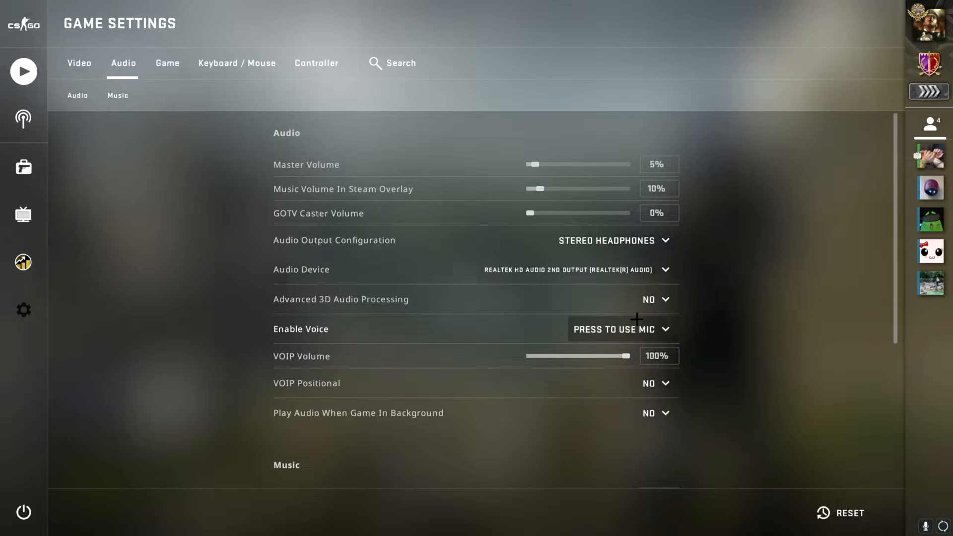
mouse_move(777, 327)
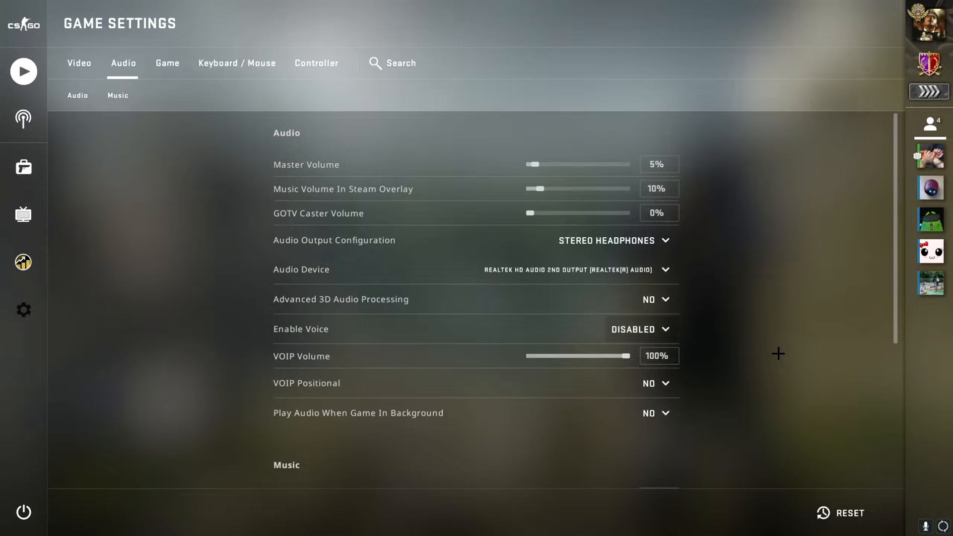
- Set Enable Voice to Press to Use Mic and move to Keyboard / Mouse bindings
click(638, 329)
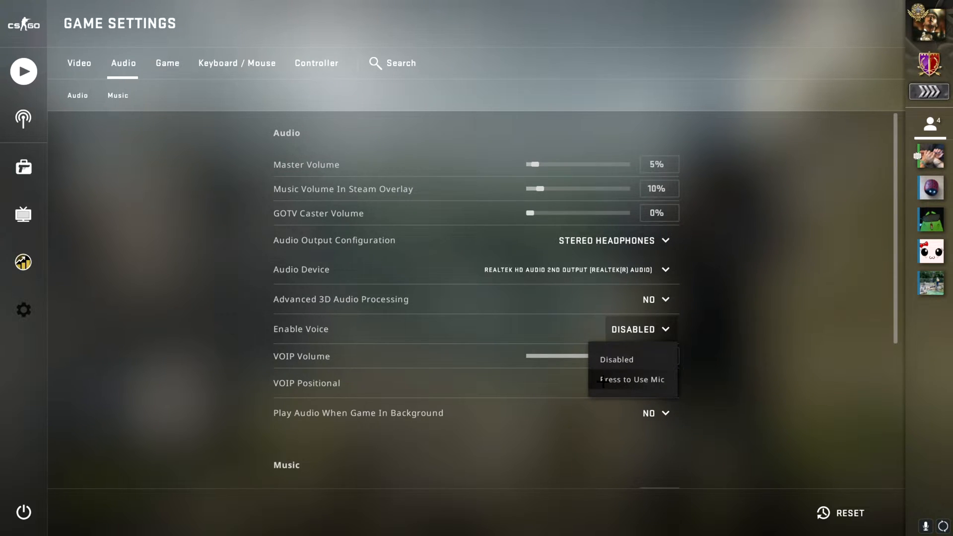
click(236, 62)
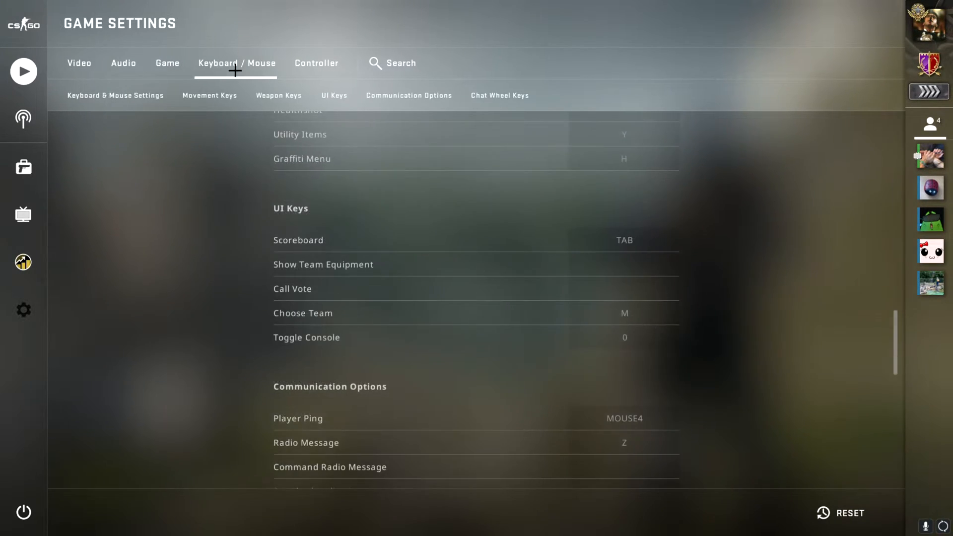
- Bind the Use Mic action to MOUSE5 under Communication Options
scroll(down, 3)
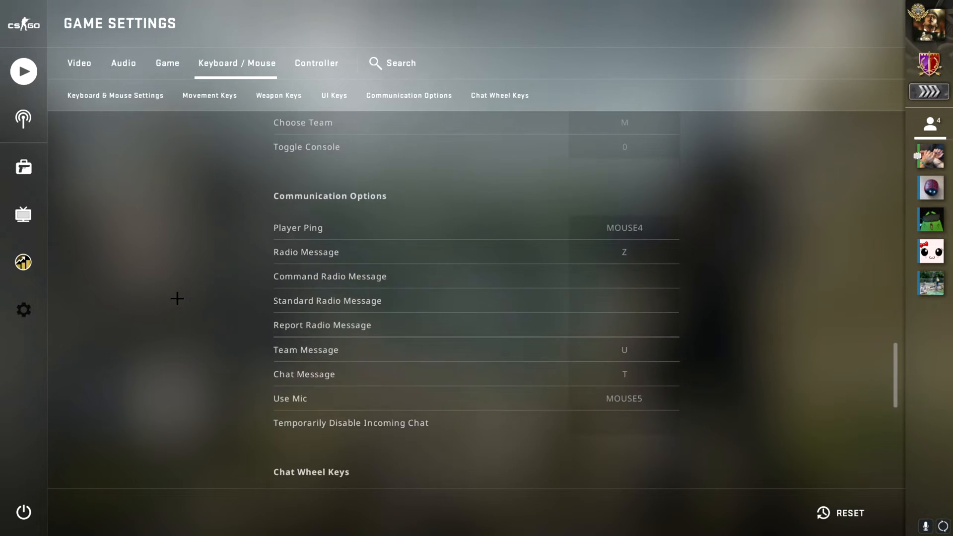
scroll(down, 3)
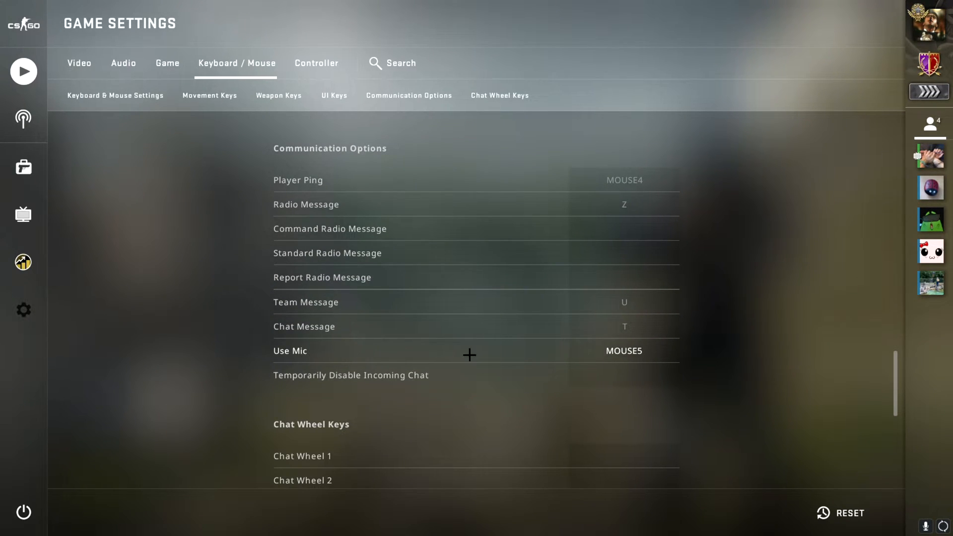
click(623, 350)
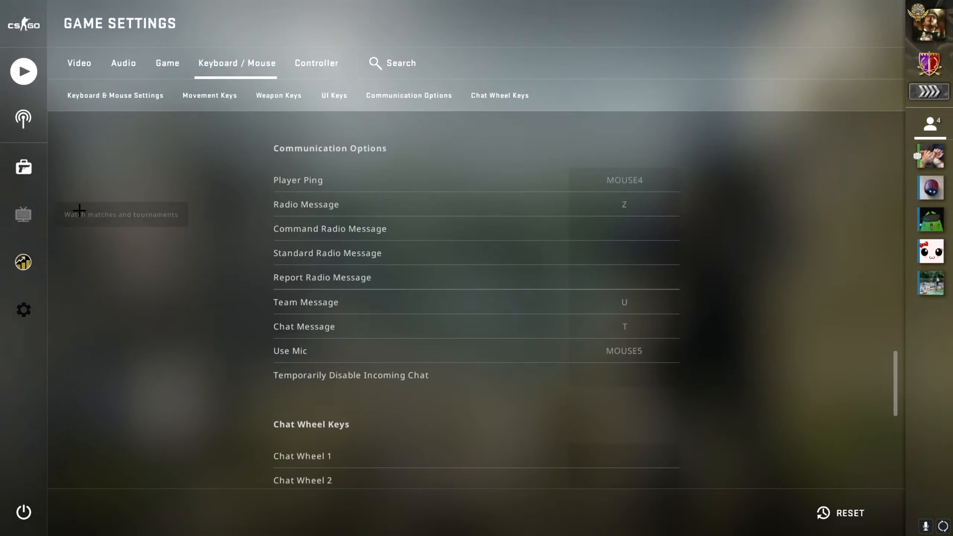
- Set Enable Developer Console to Yes in the Game settings
click(166, 63)
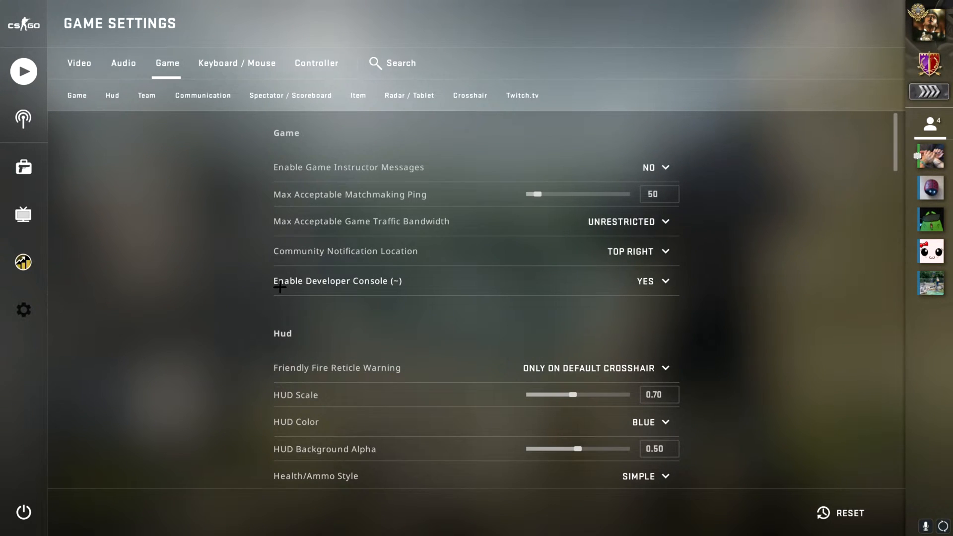
click(652, 281)
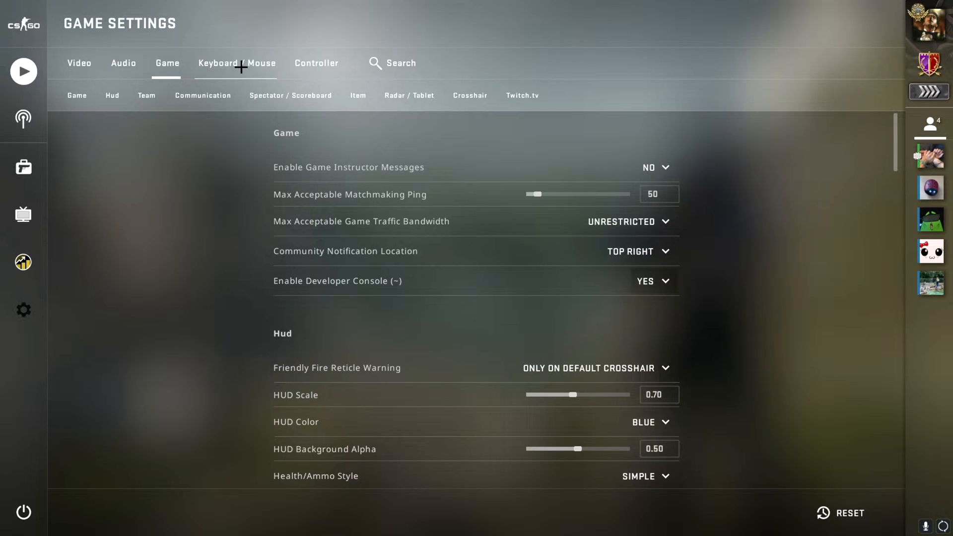
- Bind Toggle Console to the 0 key under Keyboard / Mouse
click(236, 63)
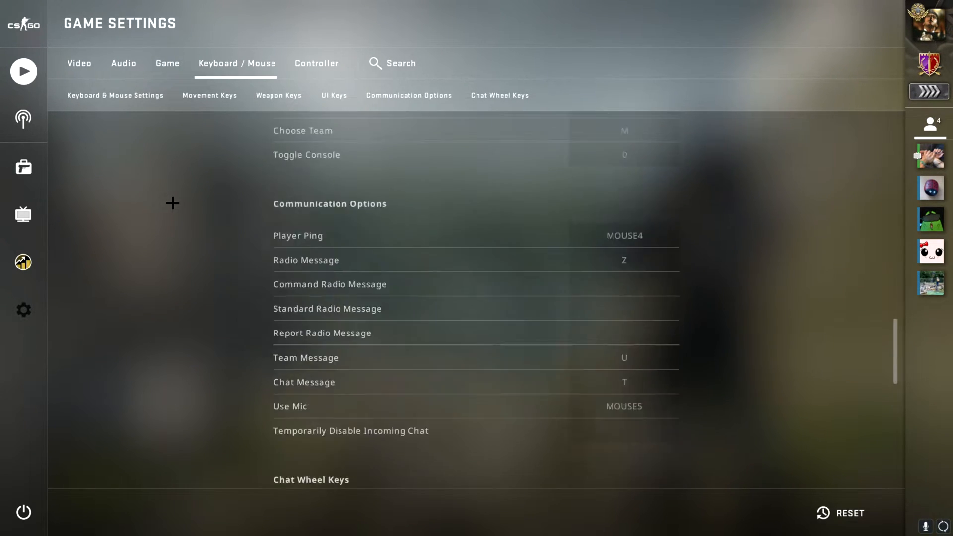
scroll(up, 3)
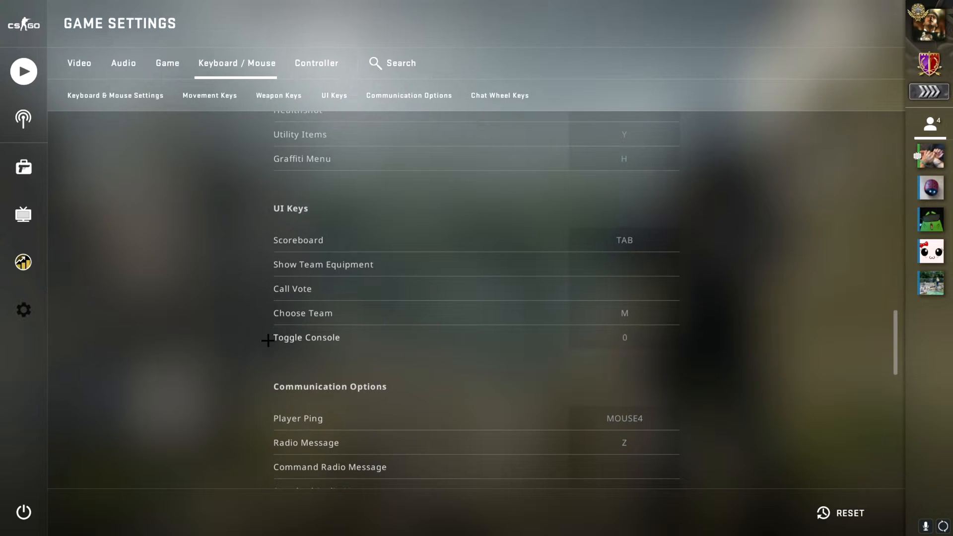
click(623, 338)
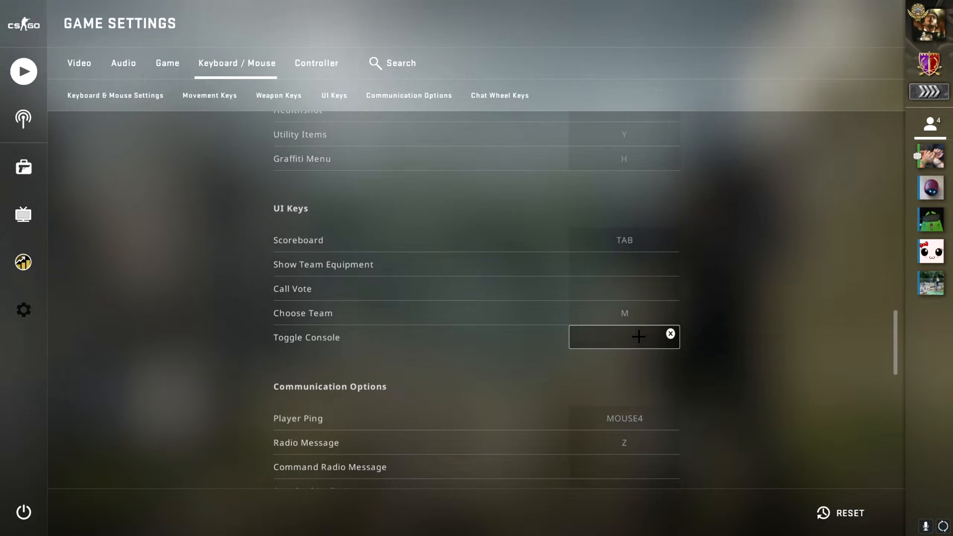
key(0)
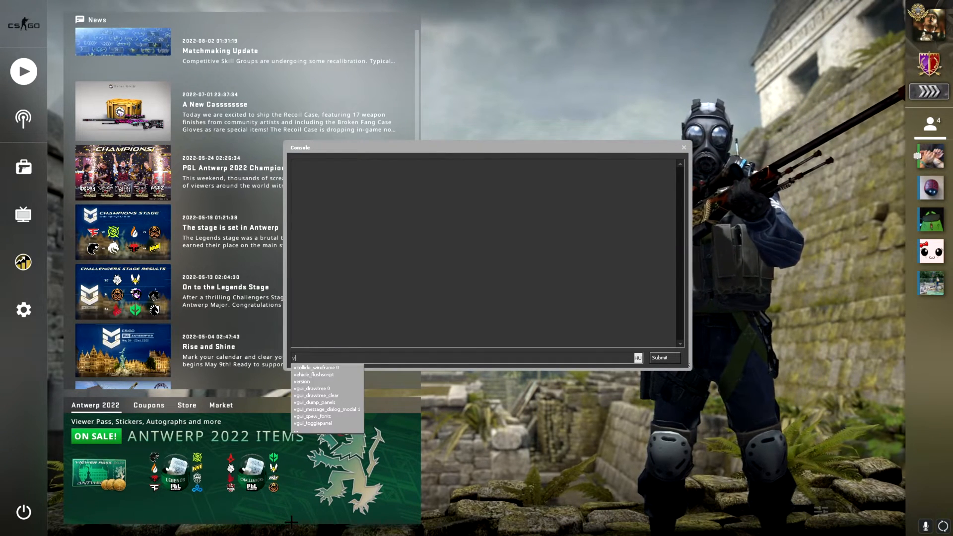
- Submit the console command voice_forcemicrecord 0
text(voice_forcemicrecord 0)
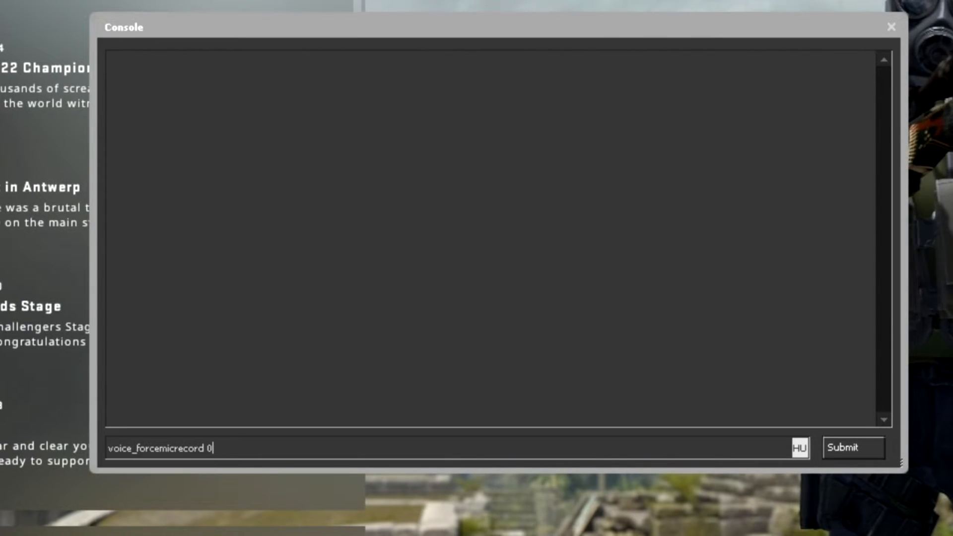
click(852, 448)
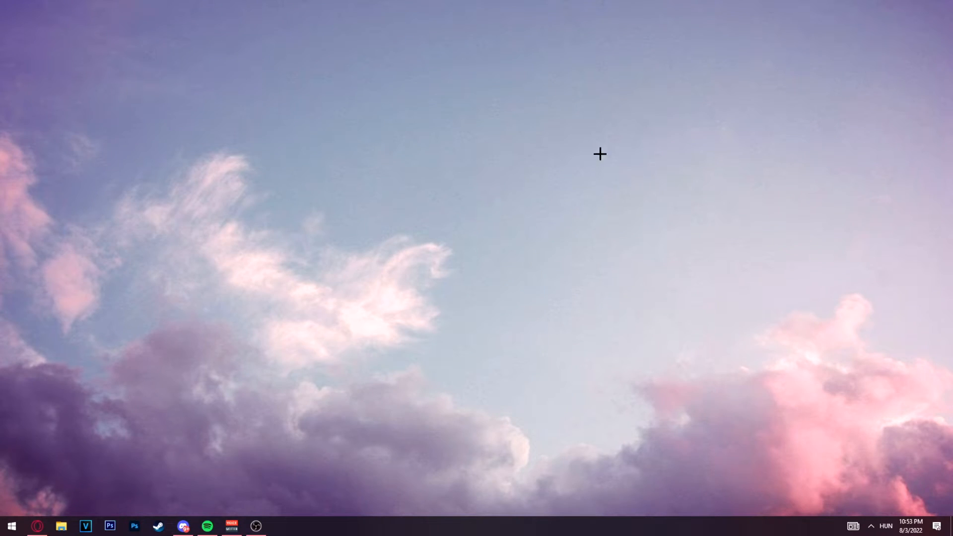
mouse_move(870, 520)
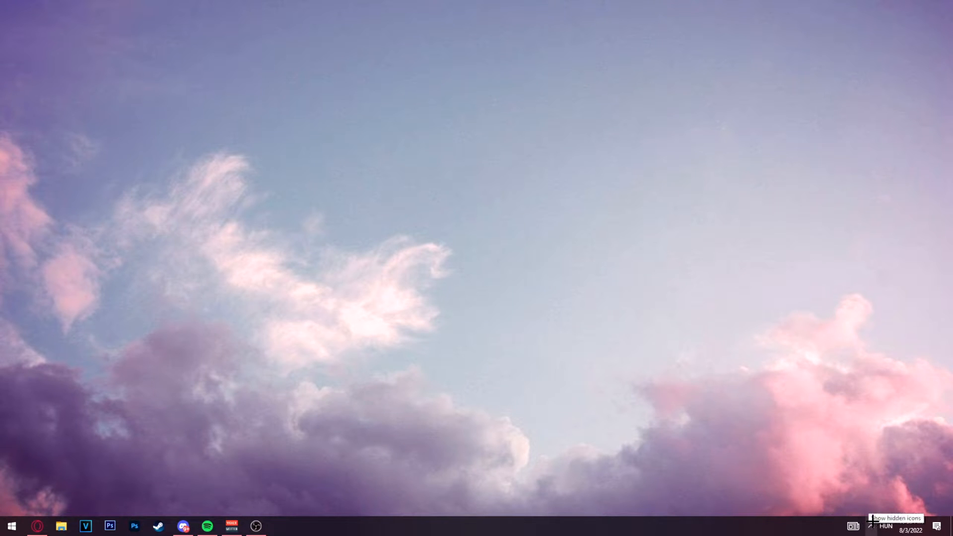
- Reach the Windows Sound settings page from the tray speaker icon
click(871, 525)
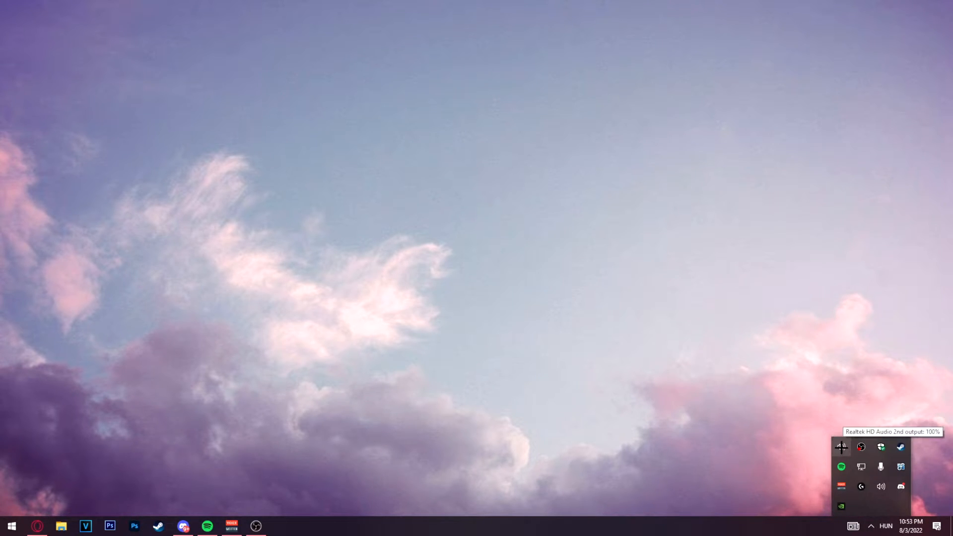
right_click(880, 486)
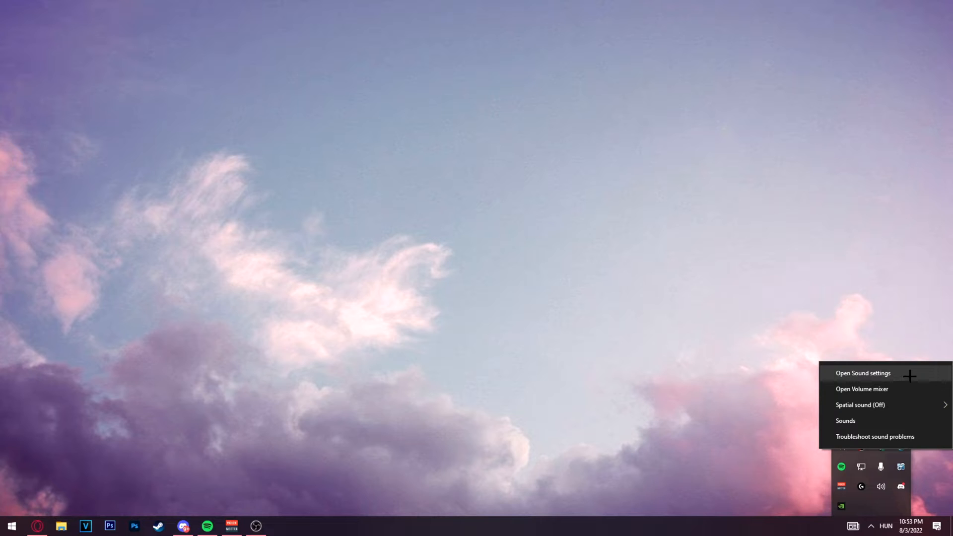
click(863, 372)
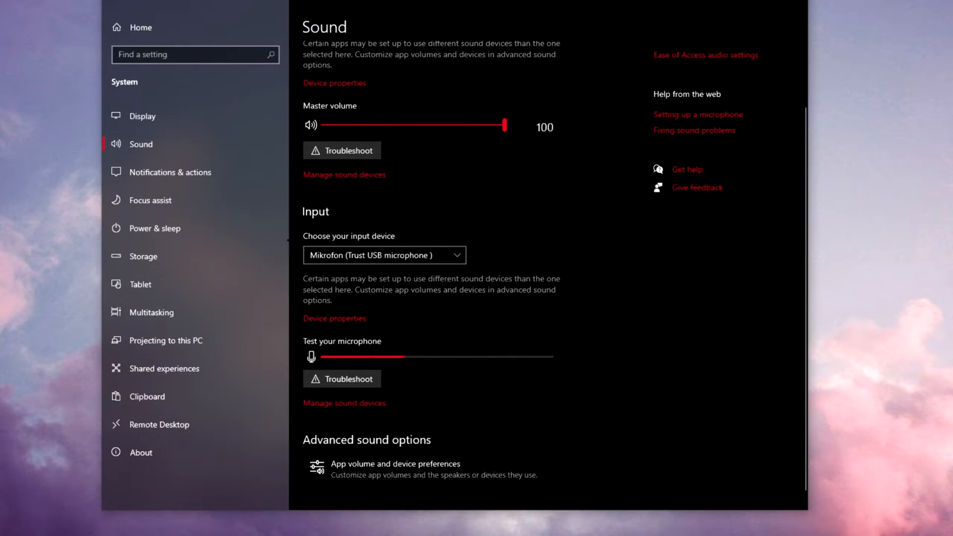
- Keep Mikrofon (Trust USB microphone) selected as the input device
click(384, 255)
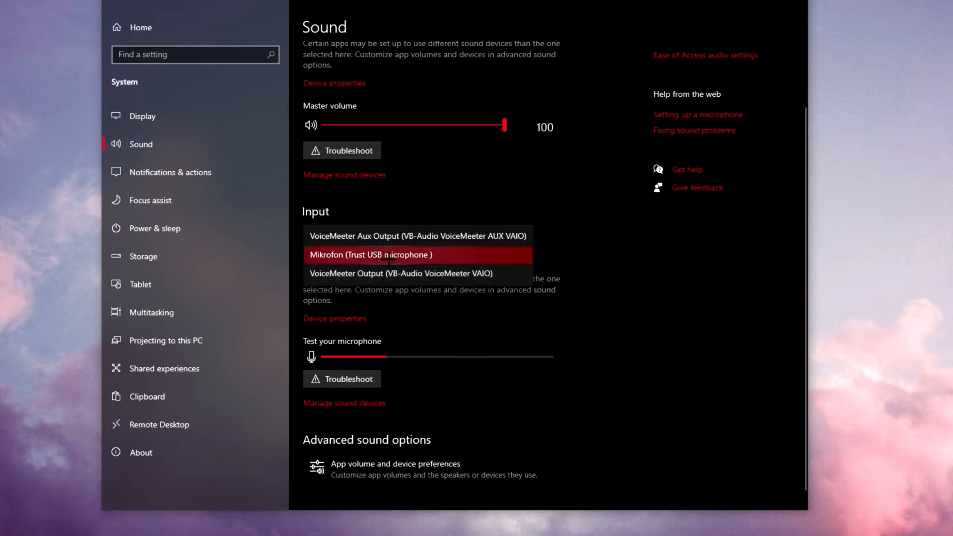
click(371, 254)
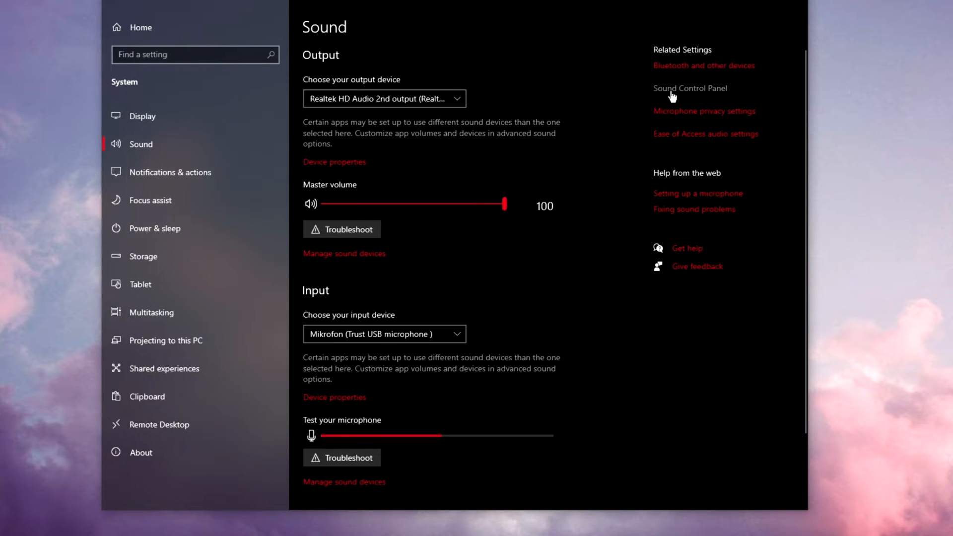
- In Sound Control Panel's Recording devices, select Mikrofon and bring up its Properties
click(689, 88)
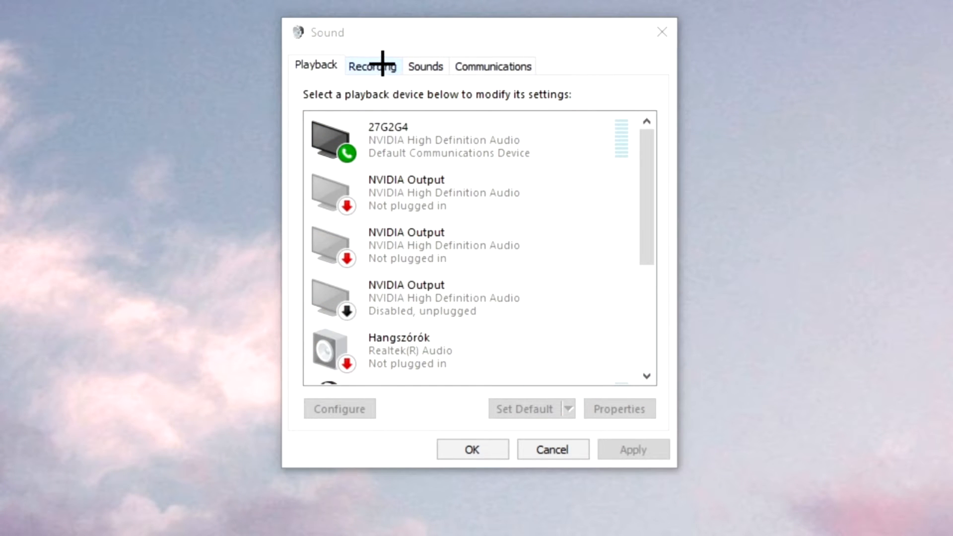
click(372, 65)
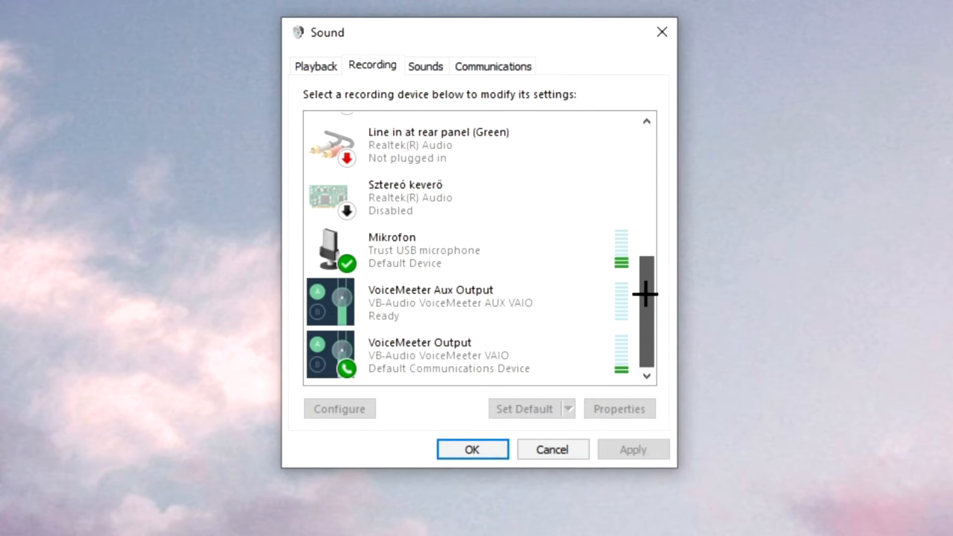
mouse_move(674, 294)
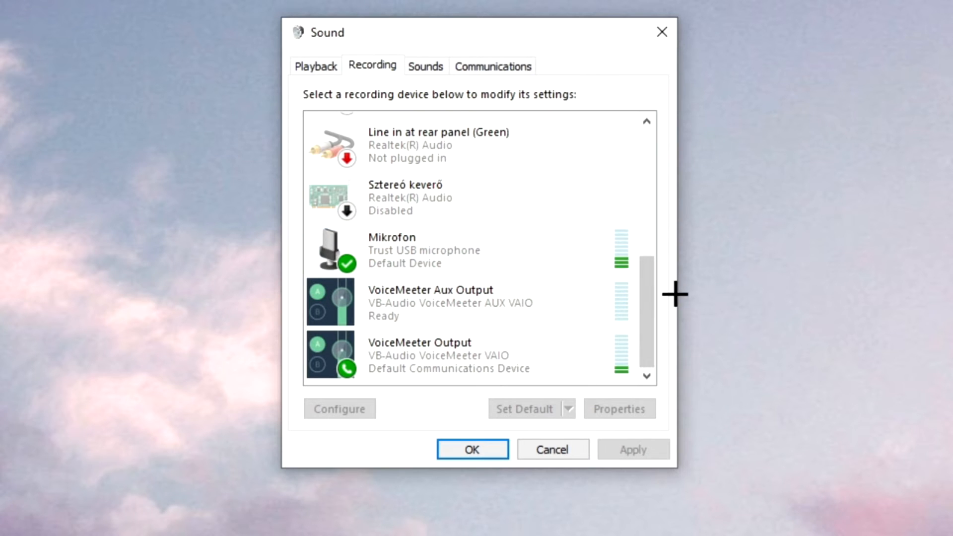
click(426, 249)
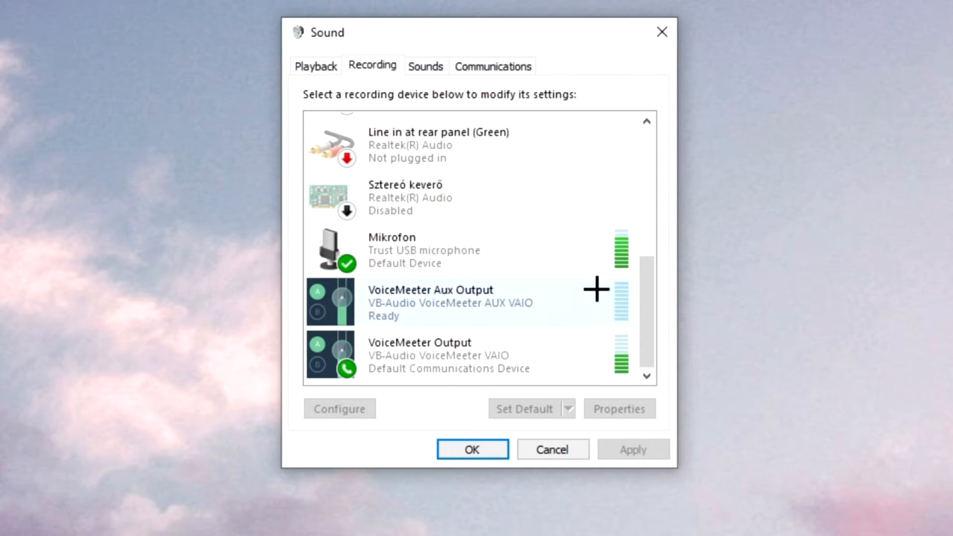
click(419, 355)
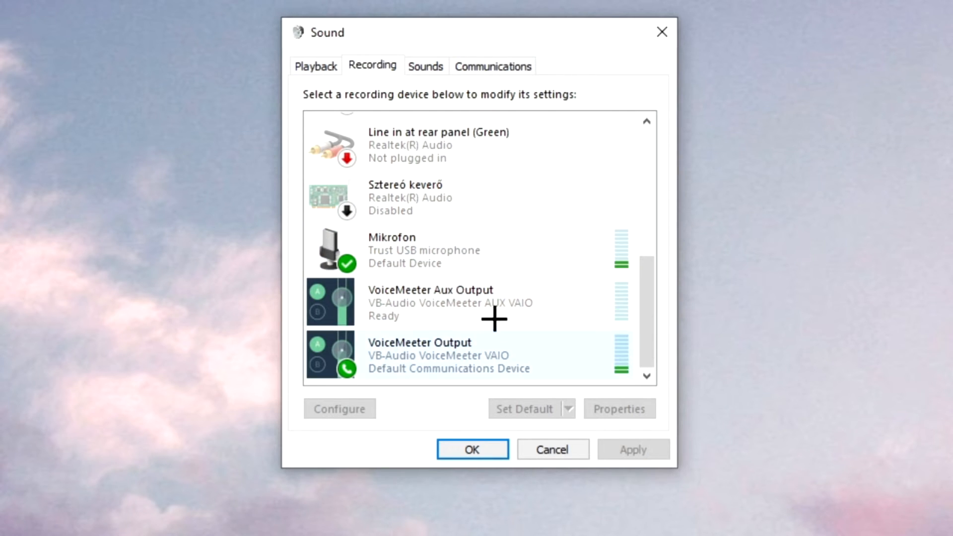
mouse_move(455, 356)
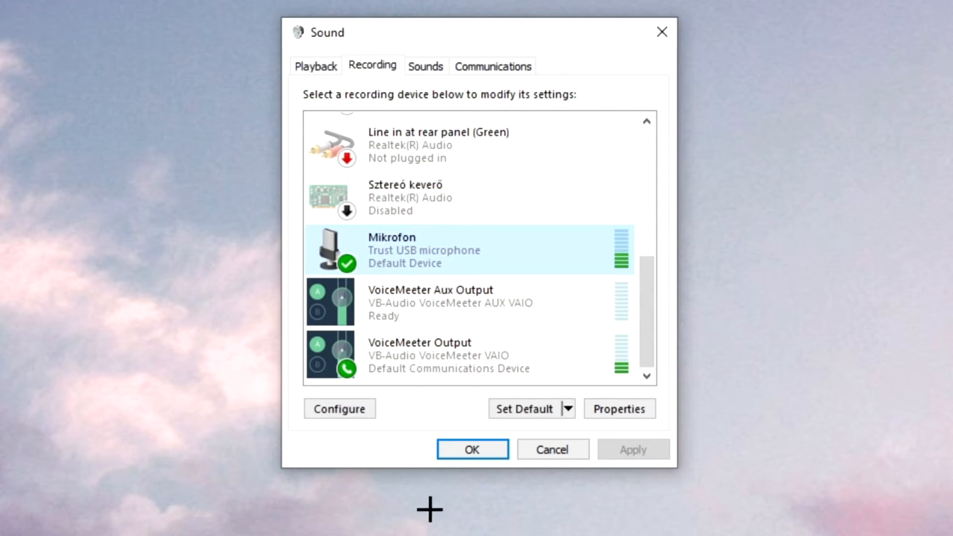
mouse_move(412, 421)
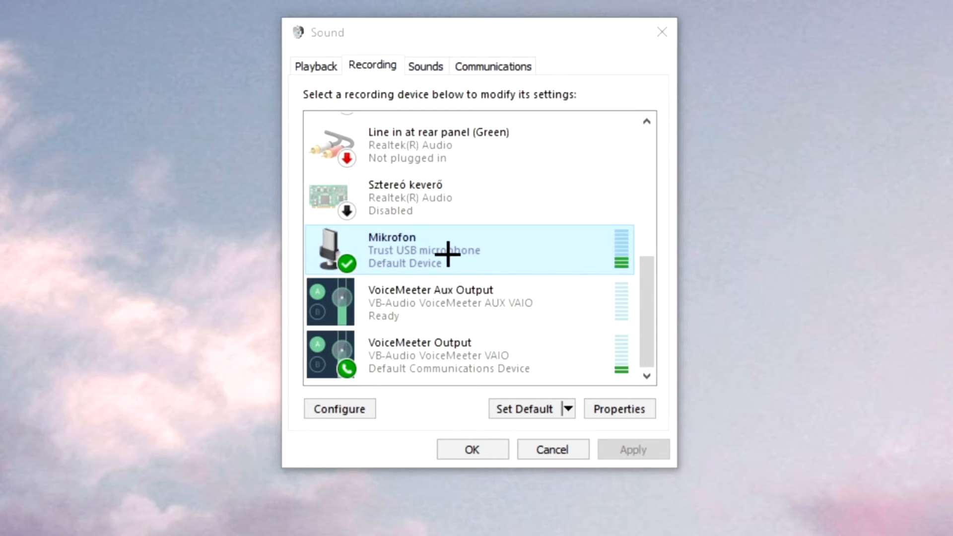
click(618, 408)
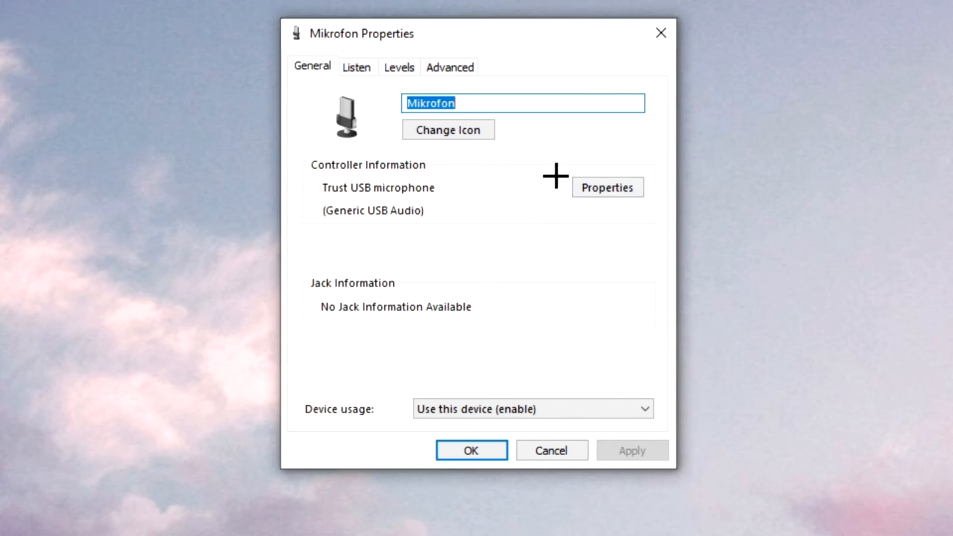
- Review the Trust USB microphone's driver properties and close them with OK
click(607, 187)
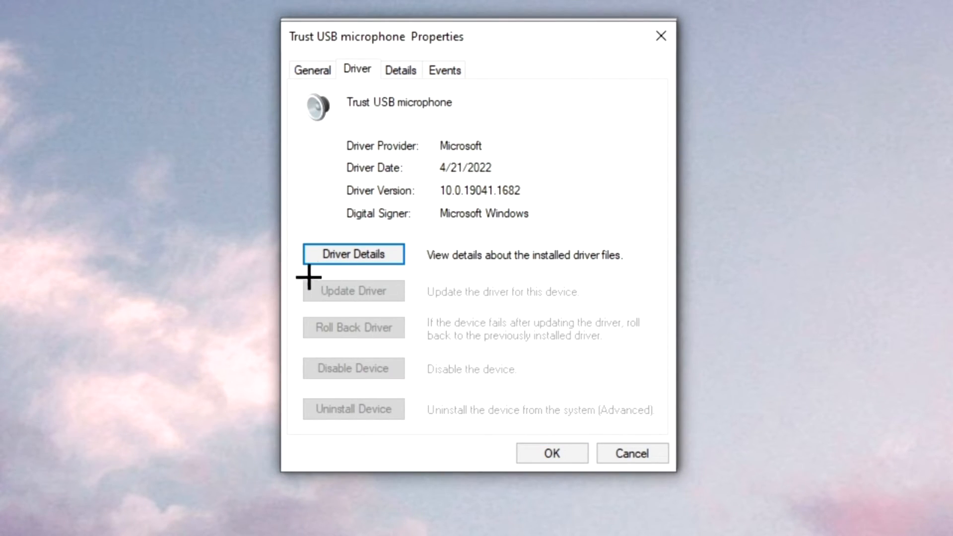
mouse_move(341, 297)
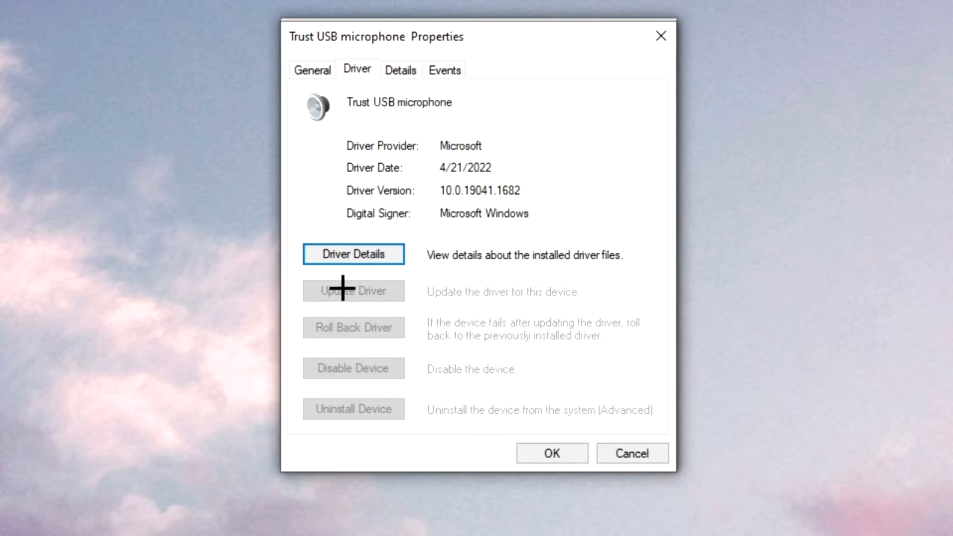
mouse_move(582, 211)
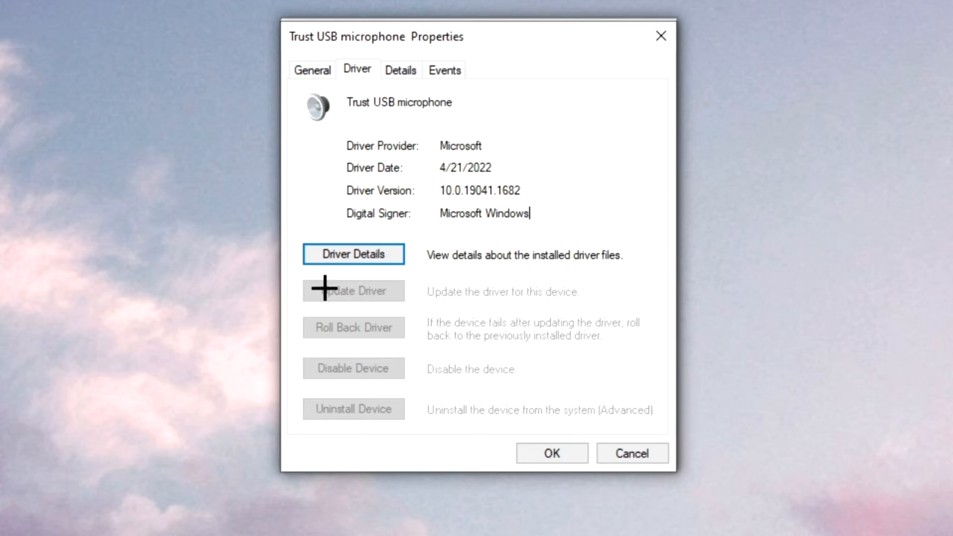
mouse_move(567, 371)
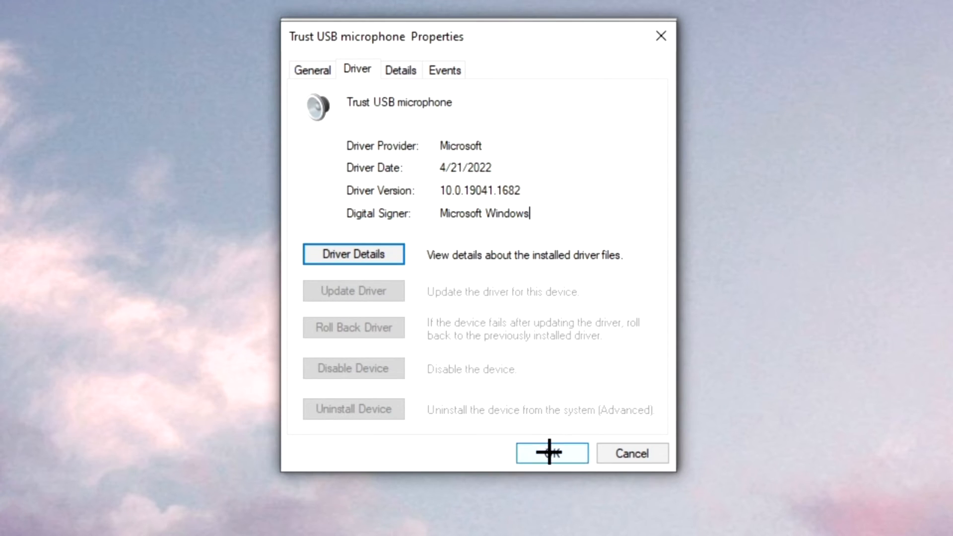
click(549, 452)
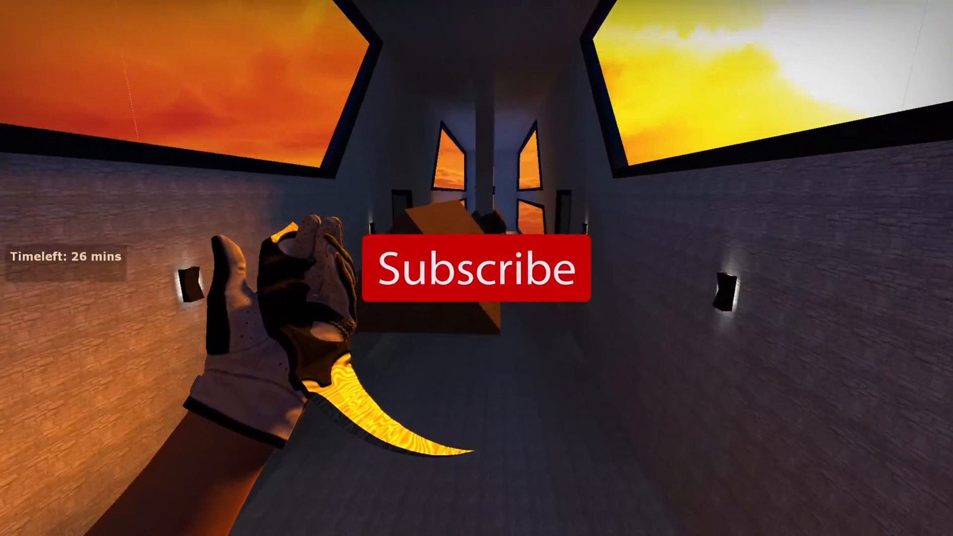
- Resume CS:GO gameplay on the corridor map
click(477, 269)
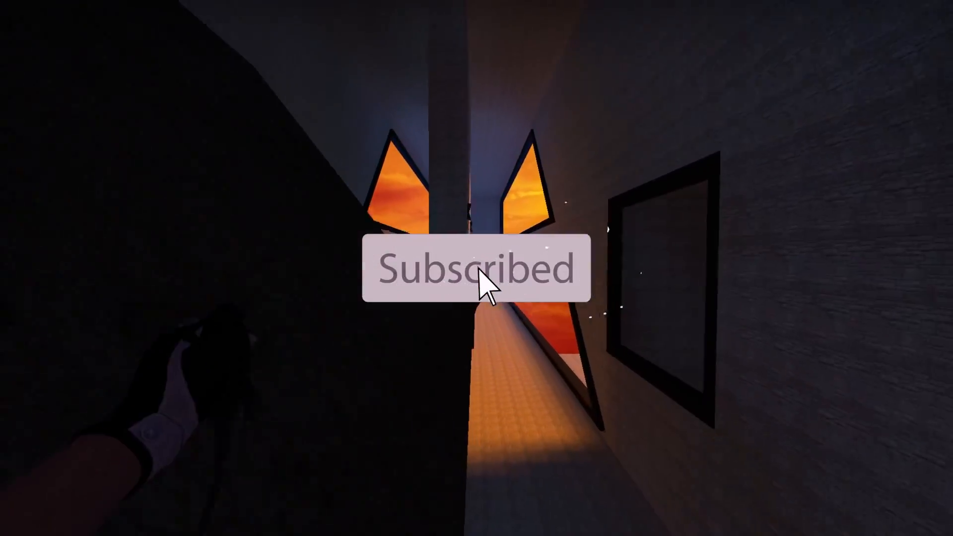